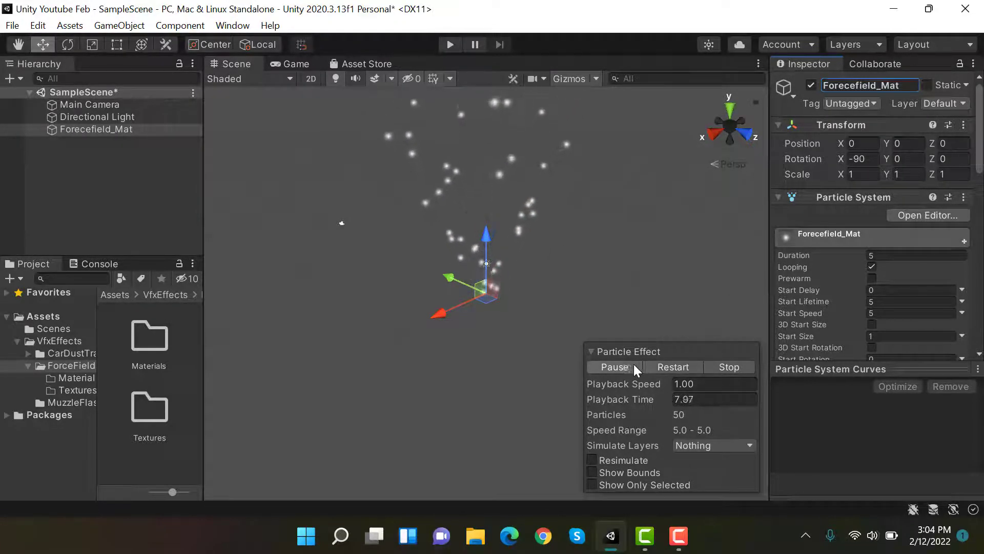
Step: Pause the effect, set emission Rate over Time to 0 and add a burst of 2 particles
{"action": "left_click", "coordinate": [613, 367]}
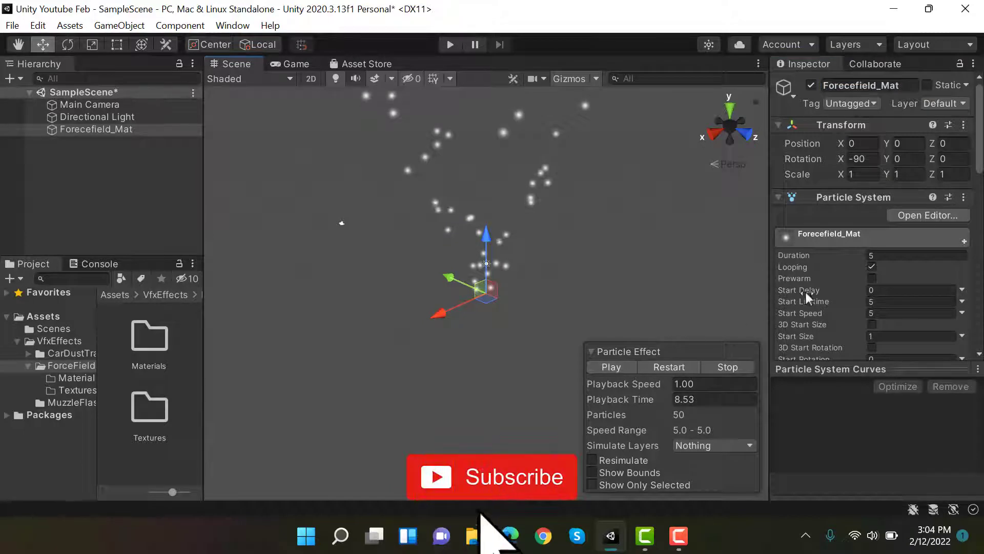
{"action": "scroll", "scroll_direction": "down", "scroll_amount": 3}
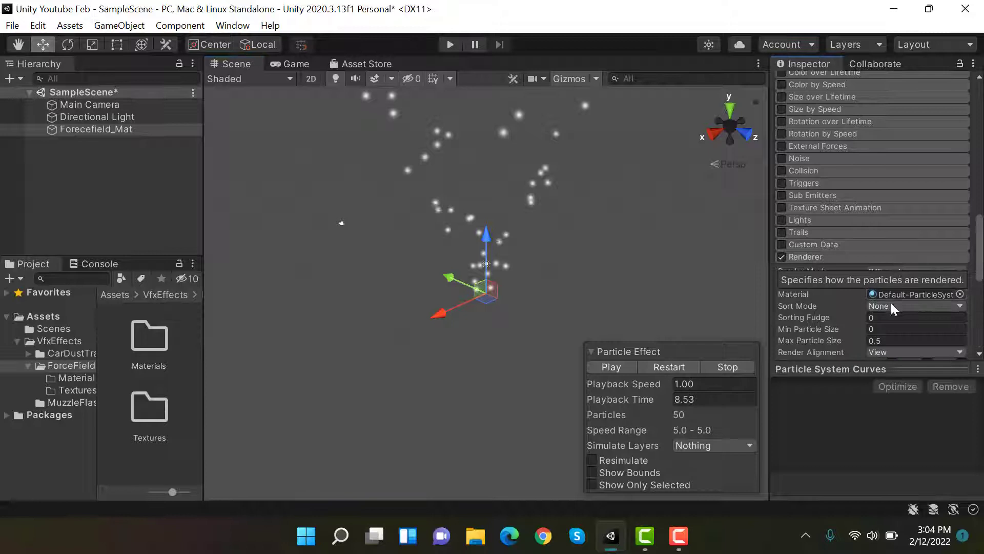
{"action": "left_click", "coordinate": [913, 341]}
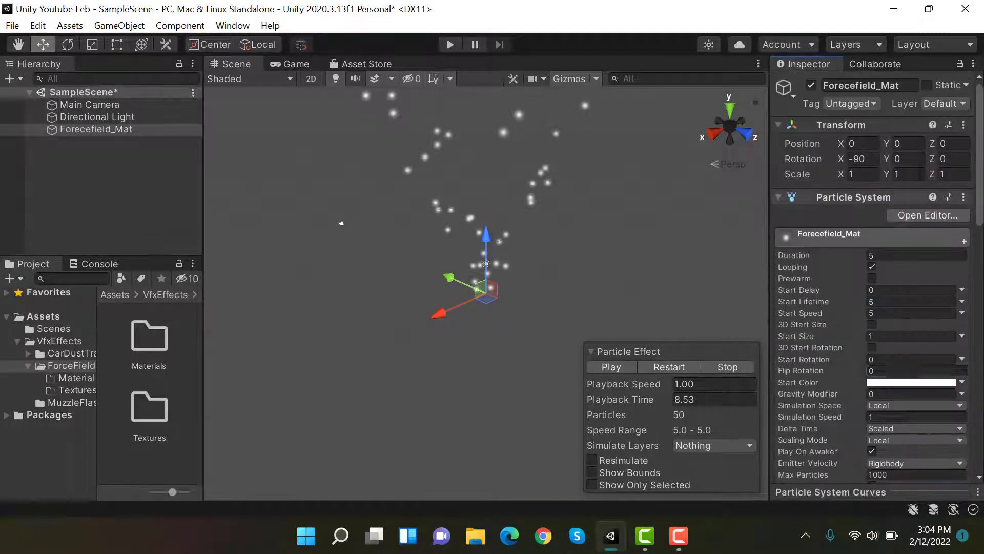
{"action": "scroll", "scroll_direction": "down", "scroll_amount": 3}
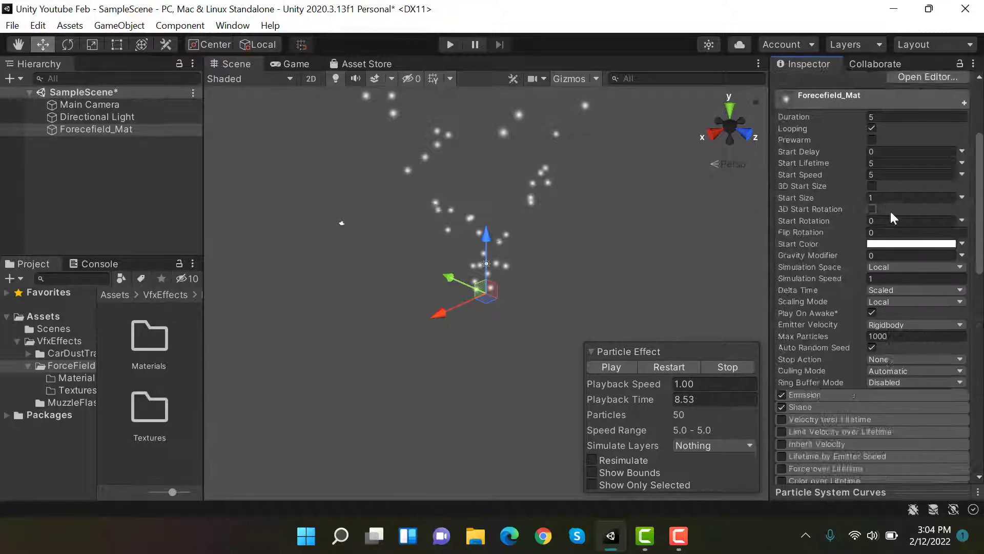
{"action": "scroll", "scroll_direction": "down", "scroll_amount": 3}
{"action": "type", "text": "0"}
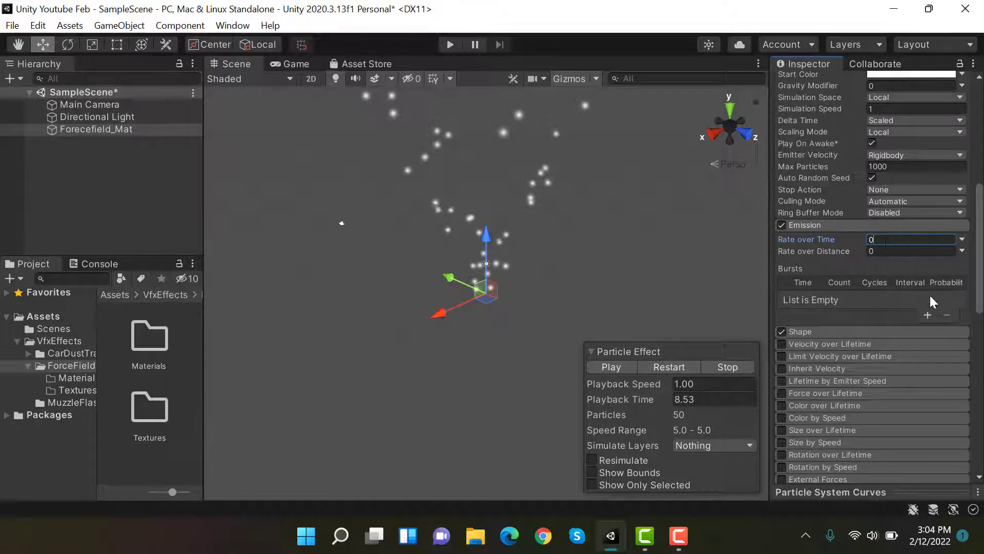
{"action": "left_click", "coordinate": [928, 315]}
{"action": "type", "text": "2"}
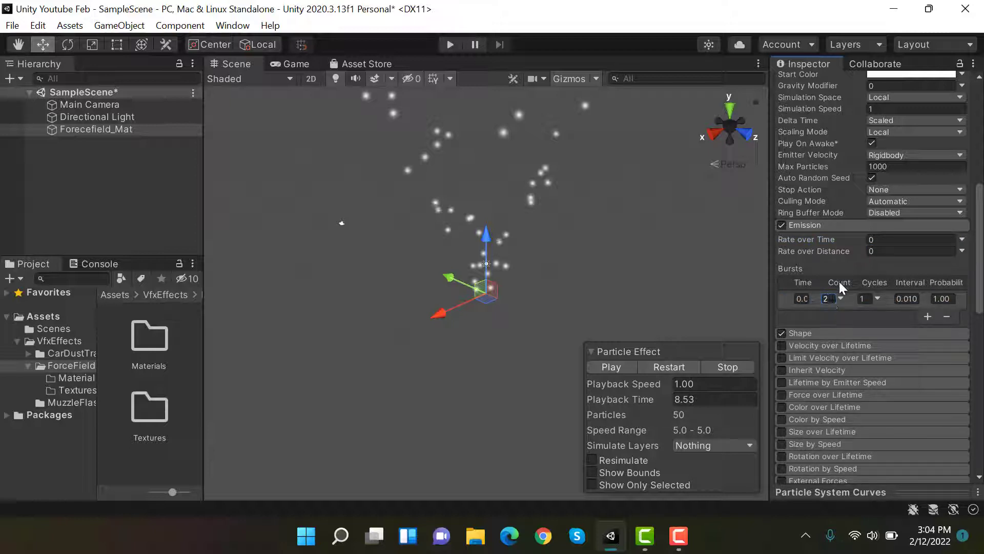
{"action": "mouse_move", "coordinate": [884, 231]}
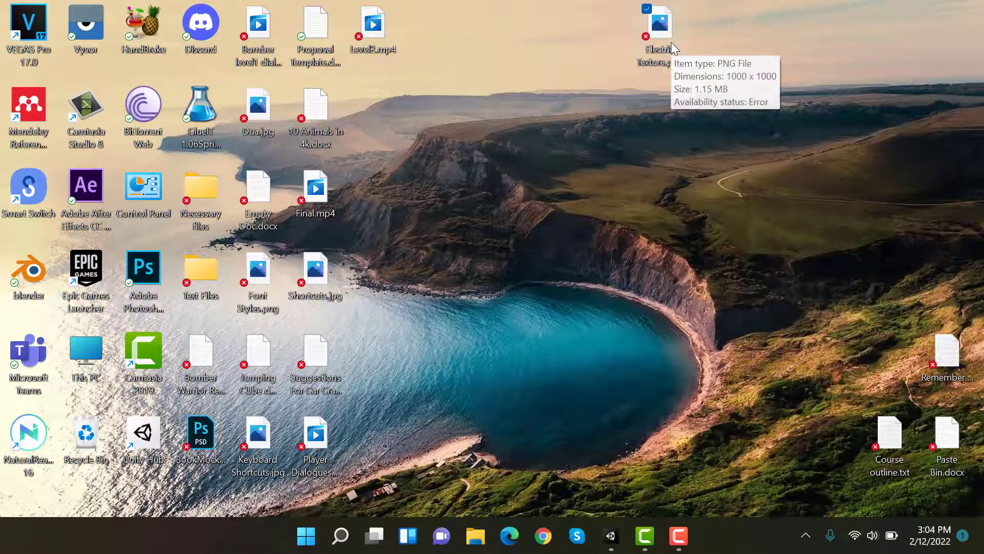
Step: Drag the Electric Texture PNG from the desktop into the ForceField/Textures folder
{"action": "left_click_drag", "start_coordinate": [658, 22], "coordinate": [744, 110]}
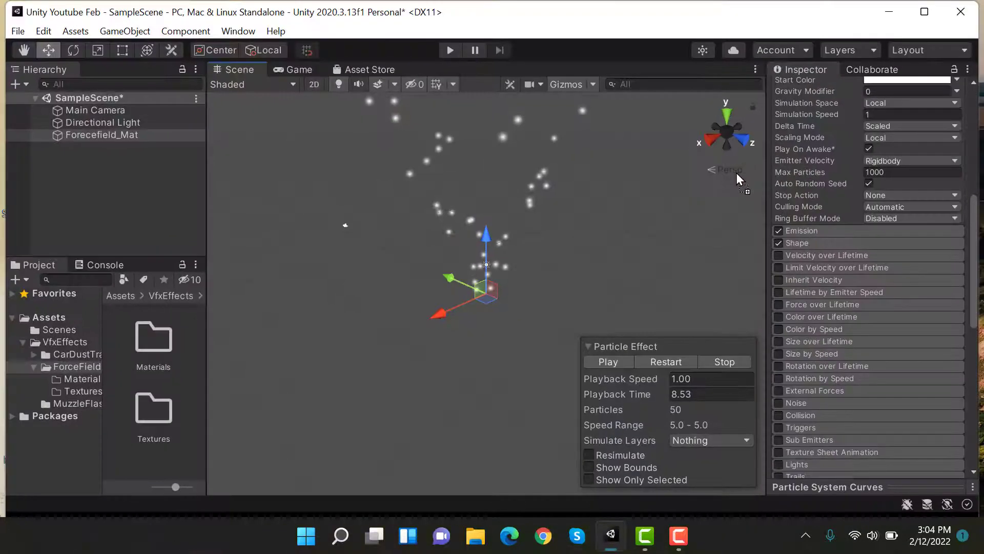
{"action": "left_click", "coordinate": [153, 408]}
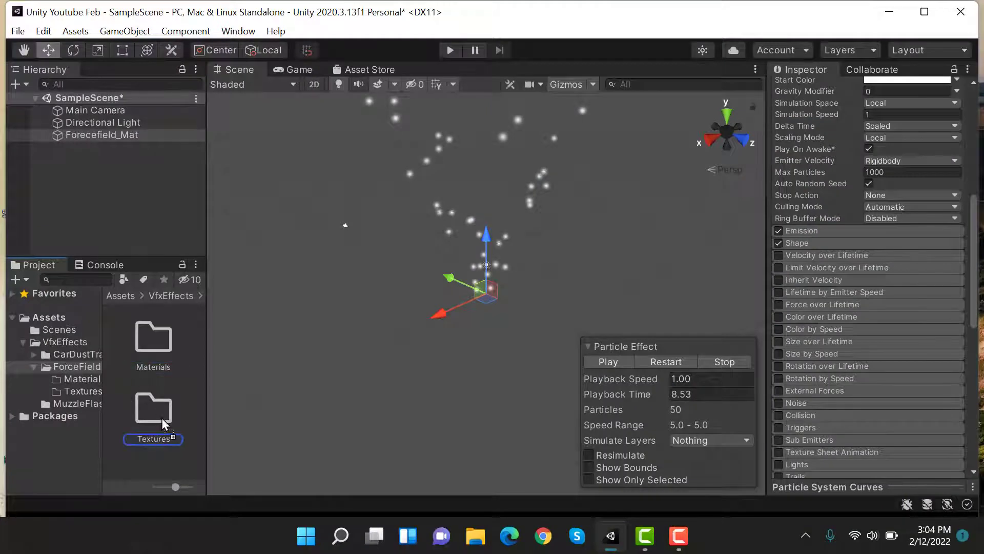
{"action": "left_click", "coordinate": [153, 409]}
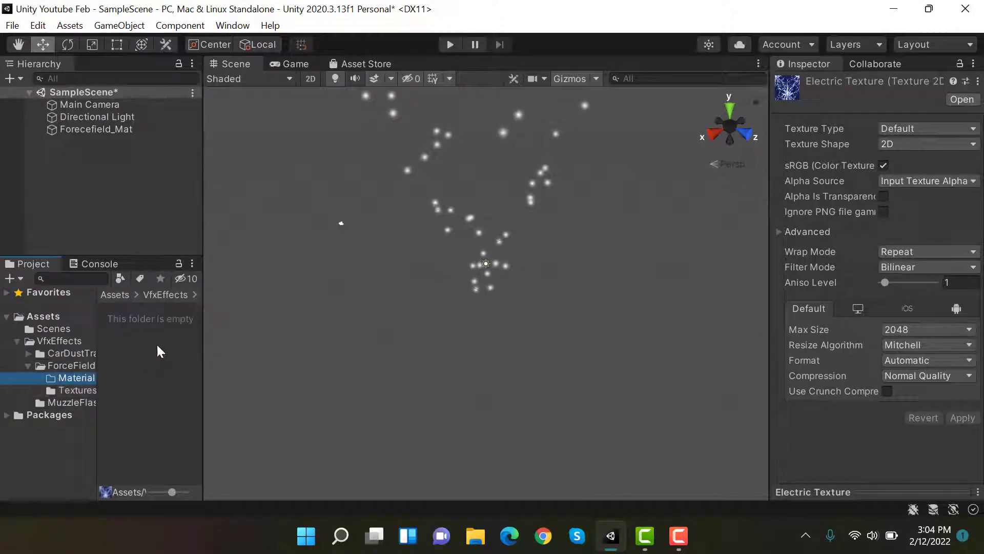
Step: Create a new material named ForceField_ADD_Mat in the Material folder
{"action": "right_click", "coordinate": [150, 352]}
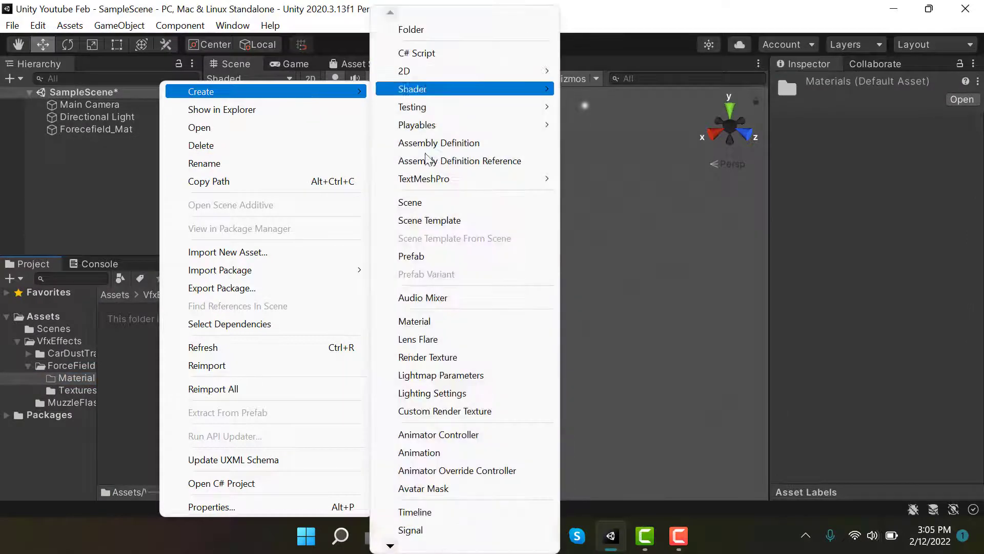
{"action": "left_click", "coordinate": [413, 320]}
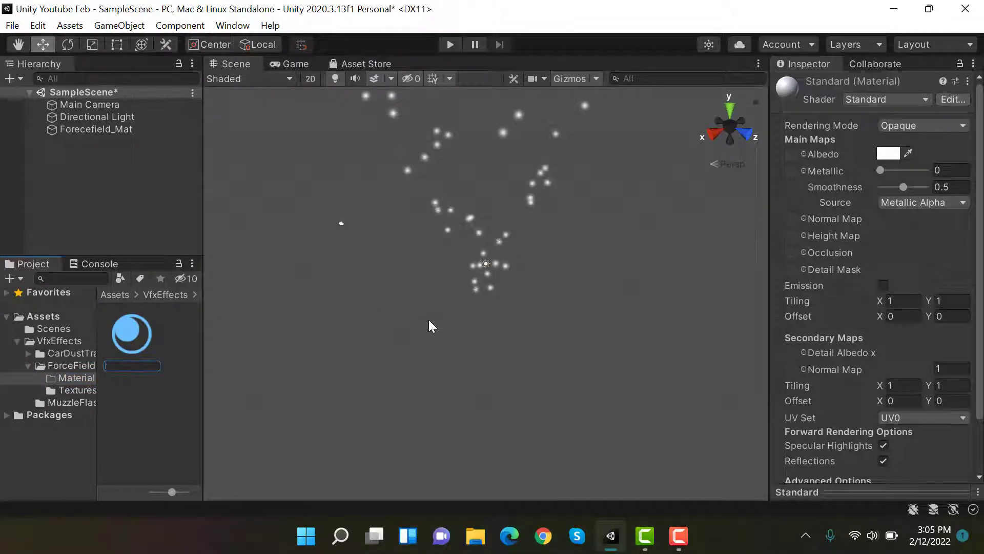
{"action": "type", "text": "Fore"}
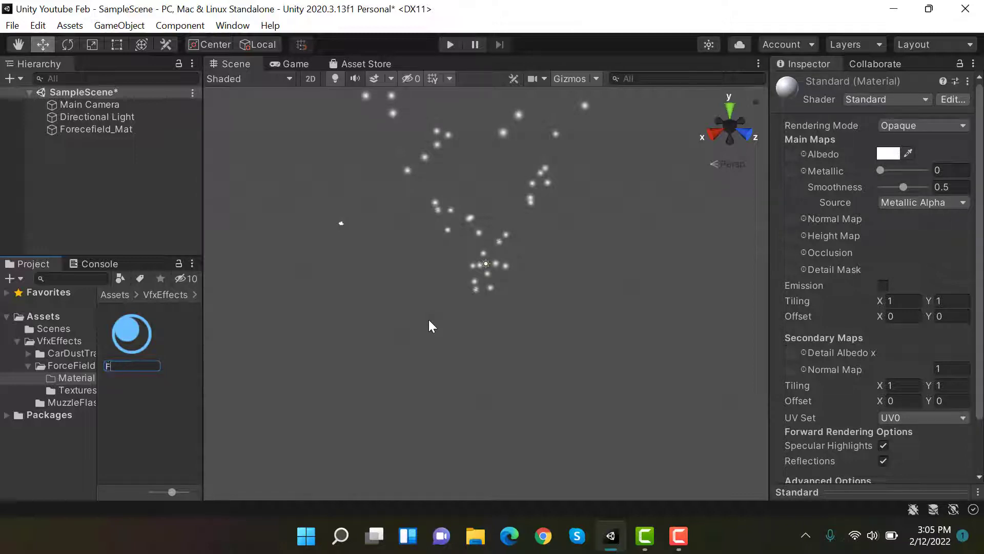
{"action": "type", "text": "orceField..."}
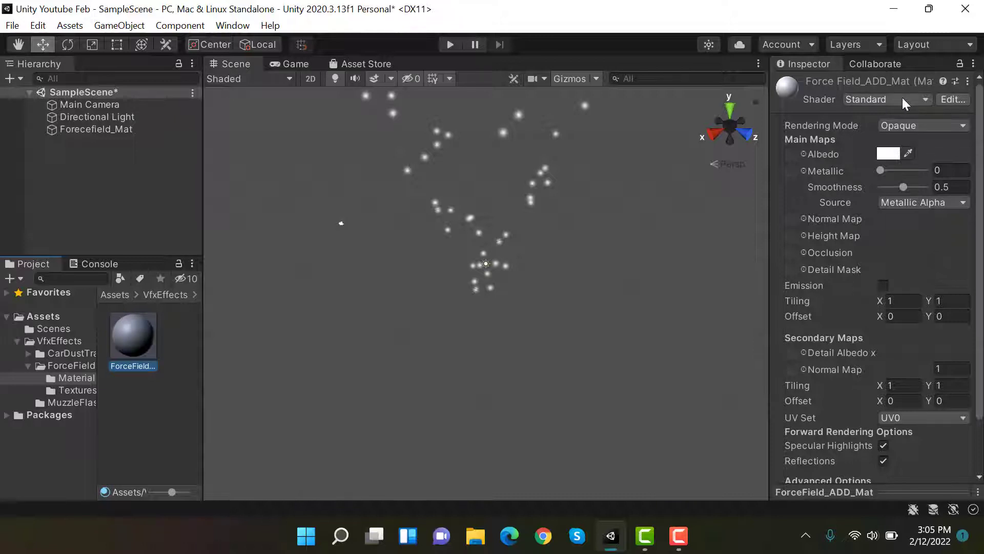
Step: Give it the Legacy Shaders/Particles shader with the Electric Texture and assign it to the particle renderer
{"action": "left_click", "coordinate": [885, 99]}
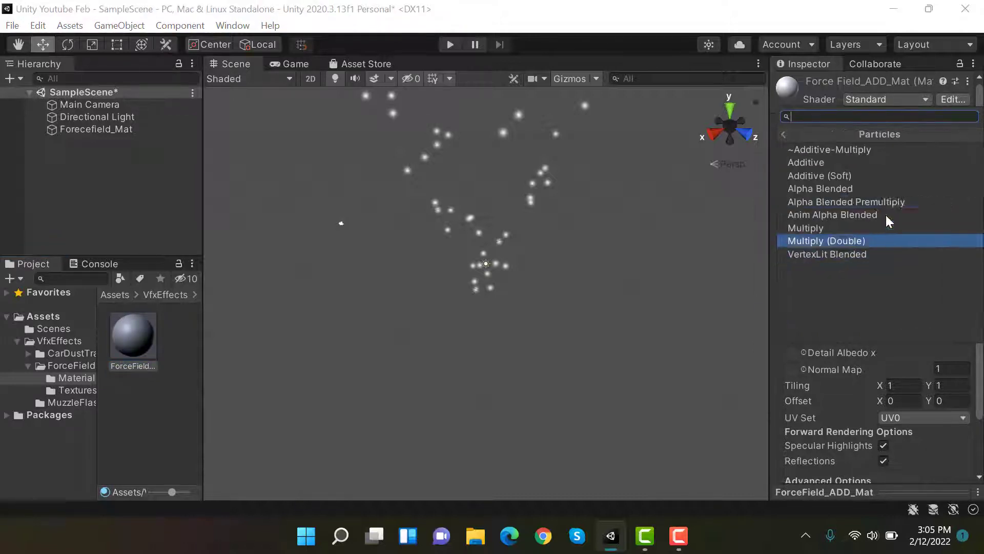
{"action": "left_click", "coordinate": [826, 240]}
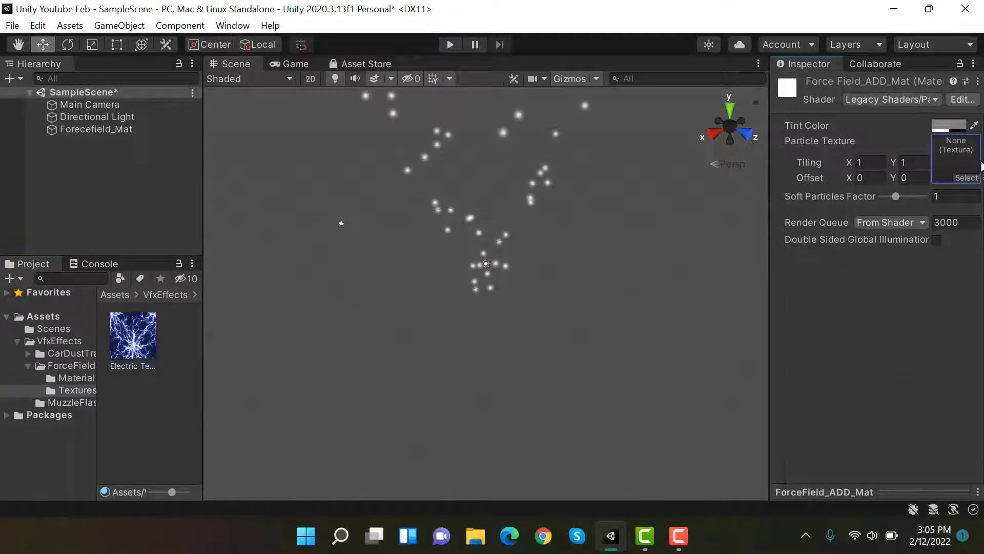
{"action": "left_click", "coordinate": [132, 331]}
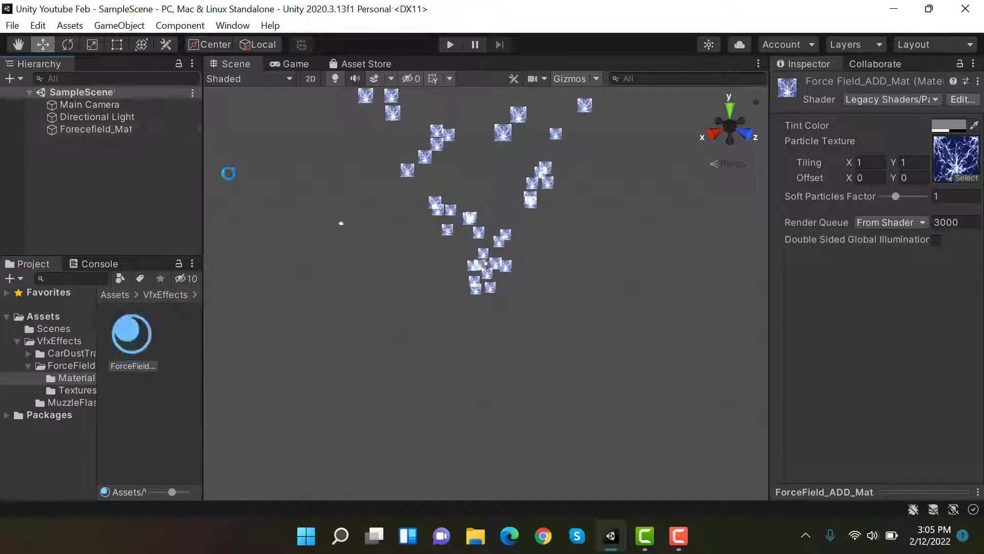
{"action": "left_click", "coordinate": [97, 129]}
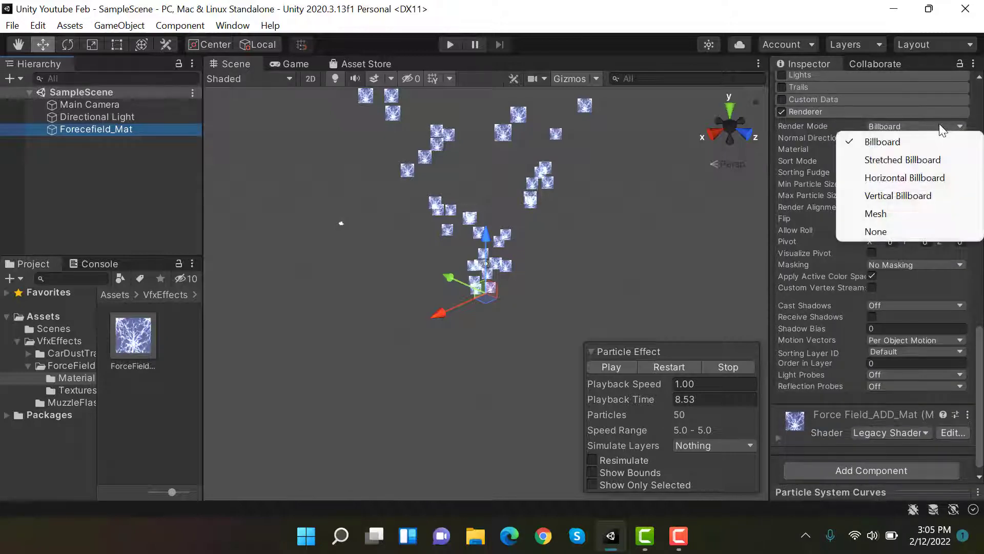
Step: Set the Renderer to Mesh mode using the Sphere mesh
{"action": "left_click", "coordinate": [876, 213]}
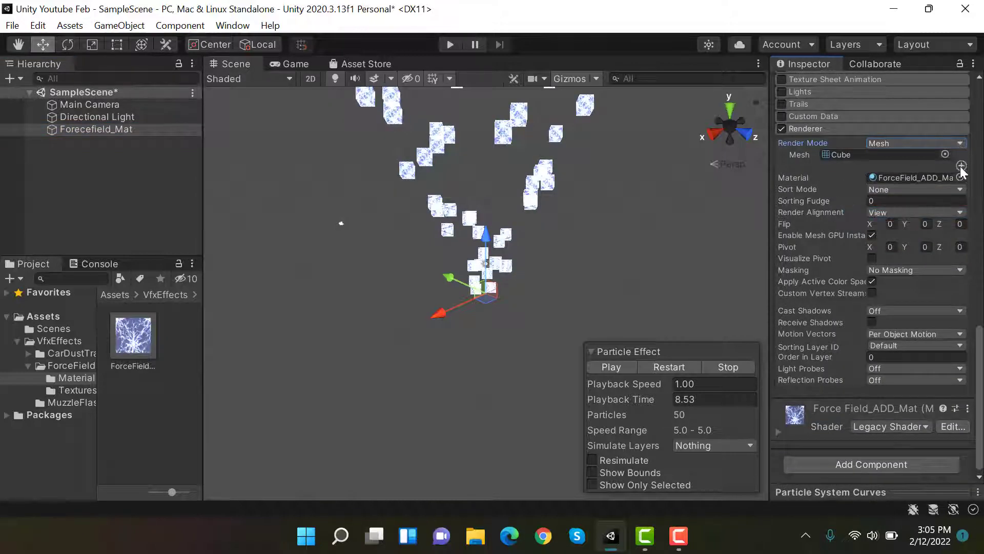
{"action": "left_click", "coordinate": [970, 154]}
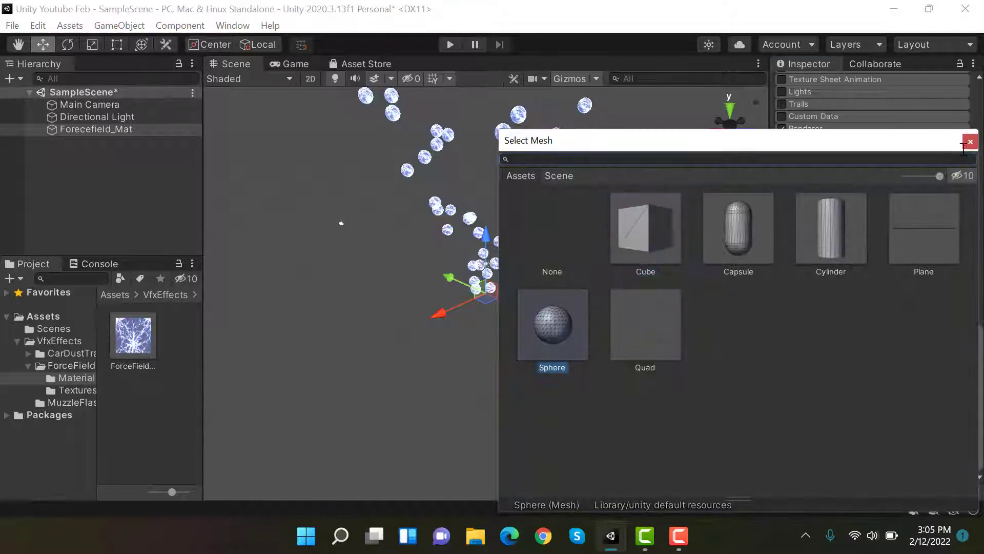
{"action": "left_click", "coordinate": [969, 141]}
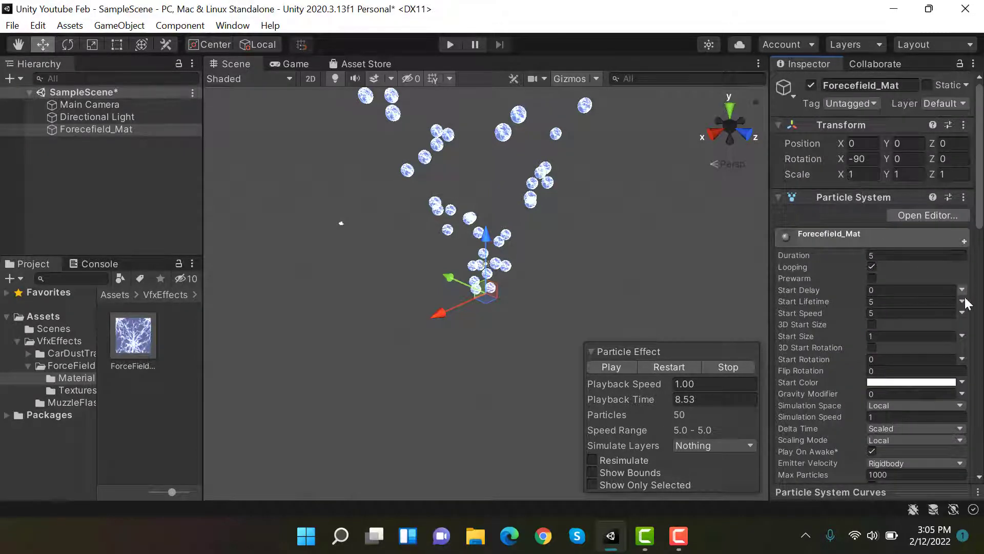
Step: Set Start Lifetime to random 4–5, Start Speed to 0 and Start Size to 10
{"action": "left_click", "coordinate": [961, 301]}
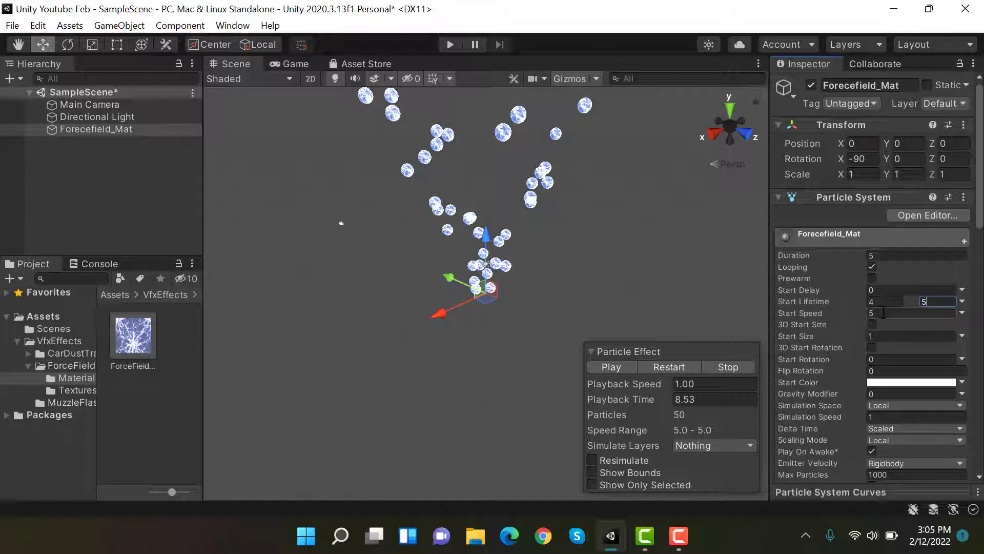
{"action": "left_click", "coordinate": [914, 312]}
{"action": "type", "text": "0"}
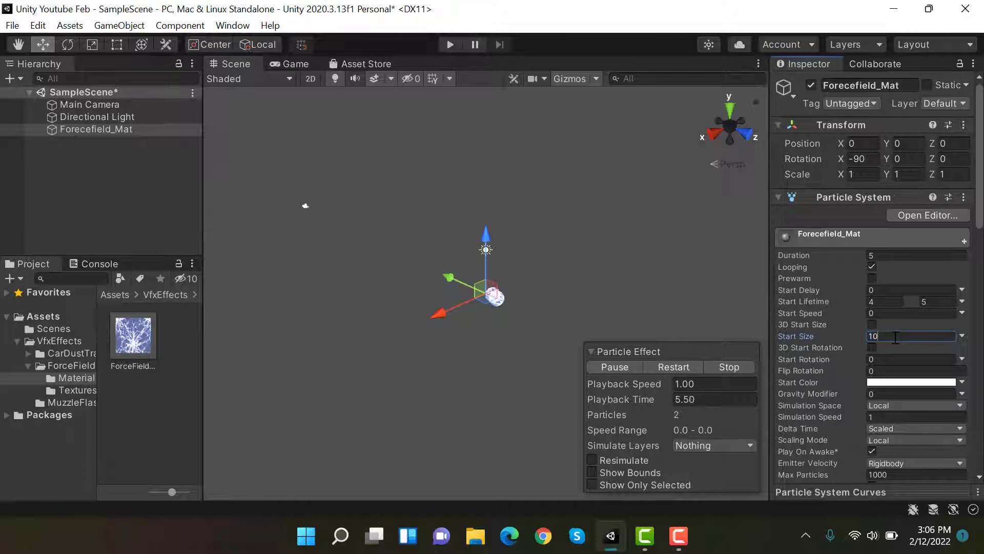
{"action": "left_click", "coordinate": [672, 367]}
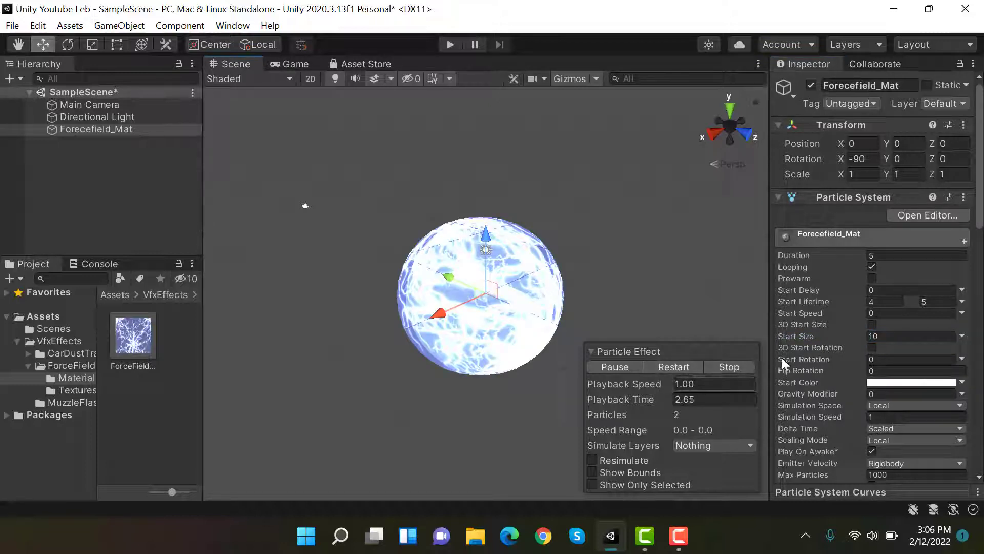
{"action": "left_click", "coordinate": [872, 348]}
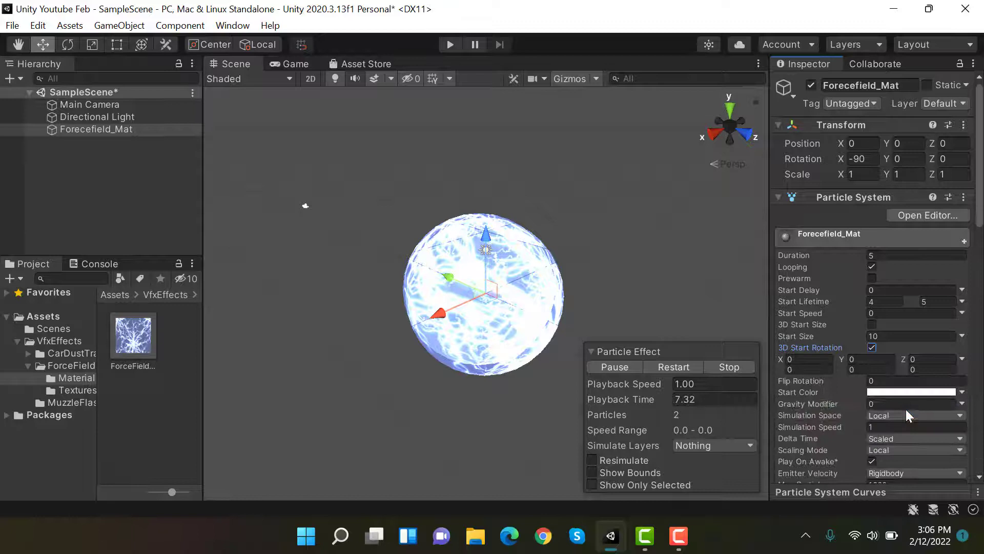
Step: Randomise 3D Start Rotation 0–360 on X, Y, Z and lower start colour alpha to 35
{"action": "left_click", "coordinate": [807, 369]}
{"action": "type", "text": "360"}
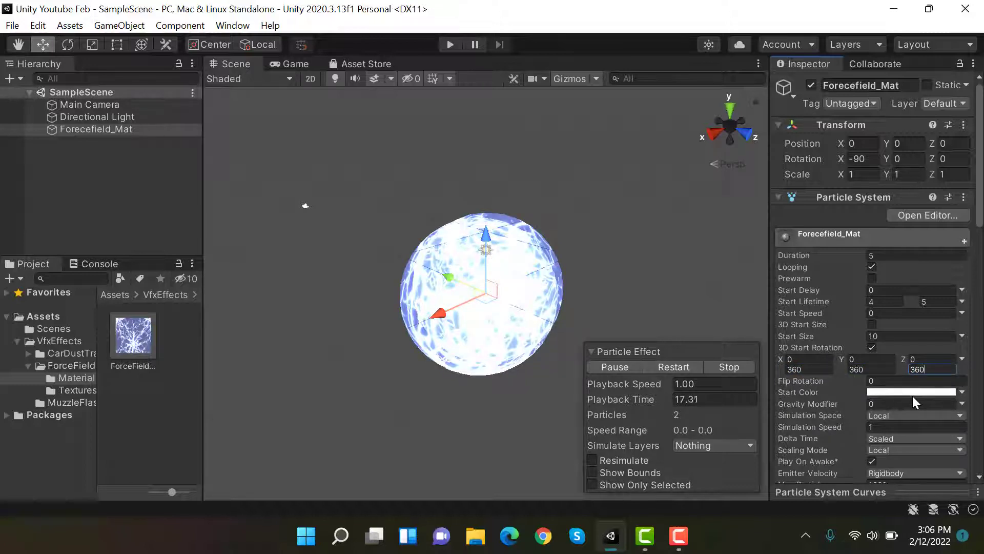
{"action": "left_click", "coordinate": [914, 392]}
{"action": "type", "text": "35"}
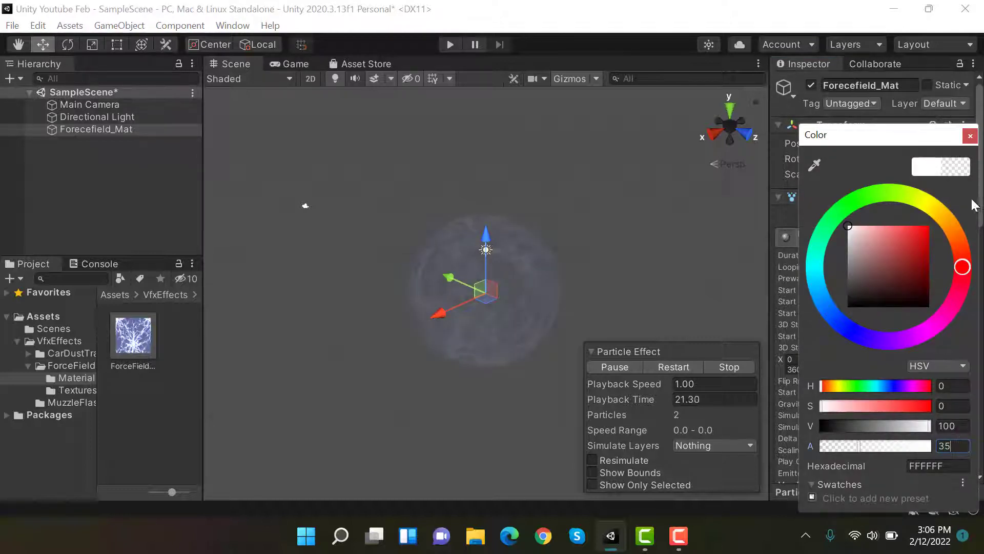
{"action": "left_click", "coordinate": [971, 135]}
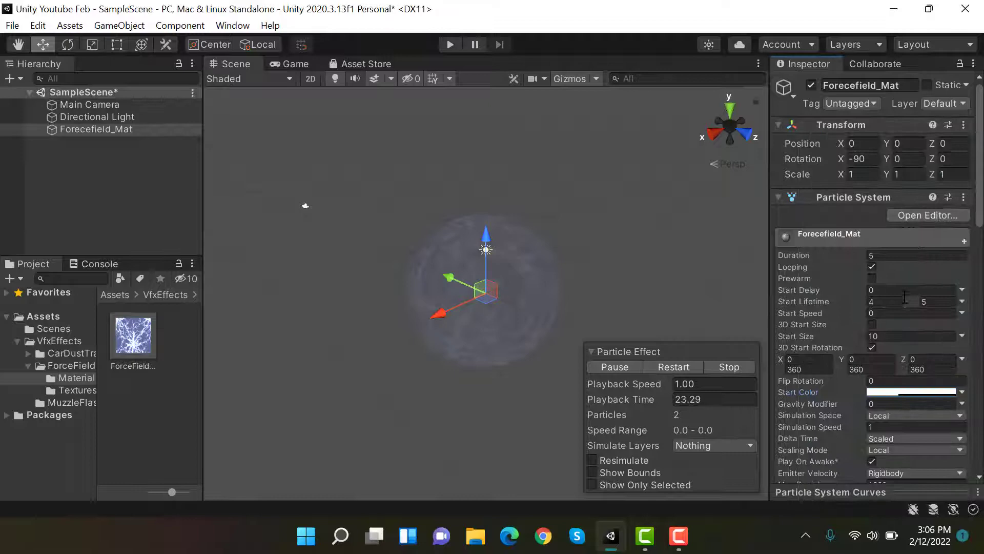
{"action": "scroll", "scroll_direction": "down", "scroll_amount": 3}
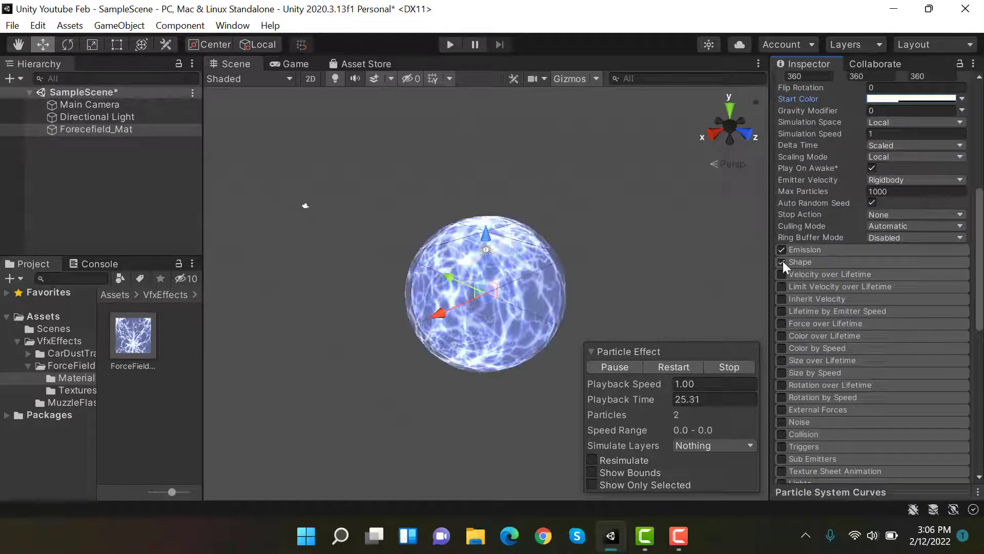
{"action": "mouse_move", "coordinate": [800, 262]}
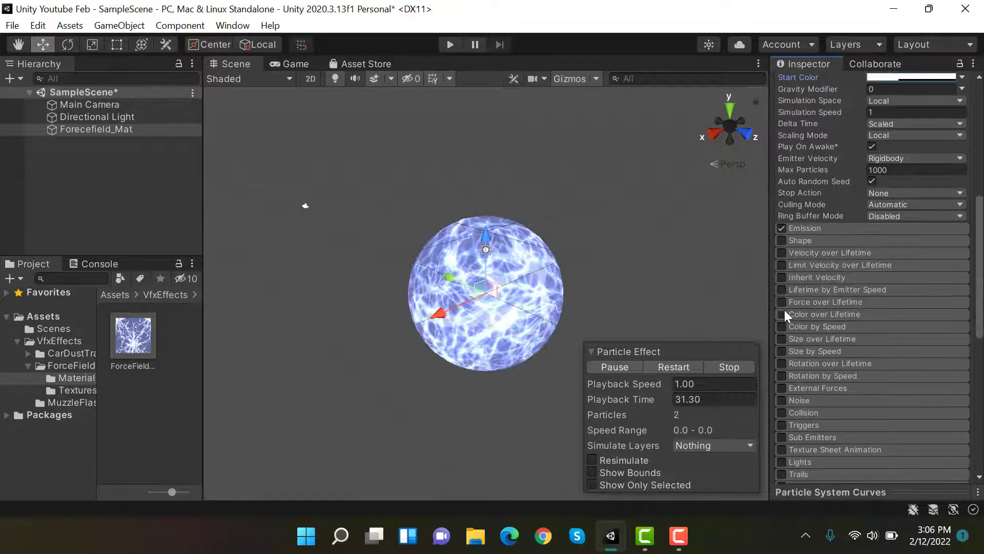
Step: Enable Color over Lifetime and spread several alpha keys across its gradient
{"action": "left_click", "coordinate": [781, 314]}
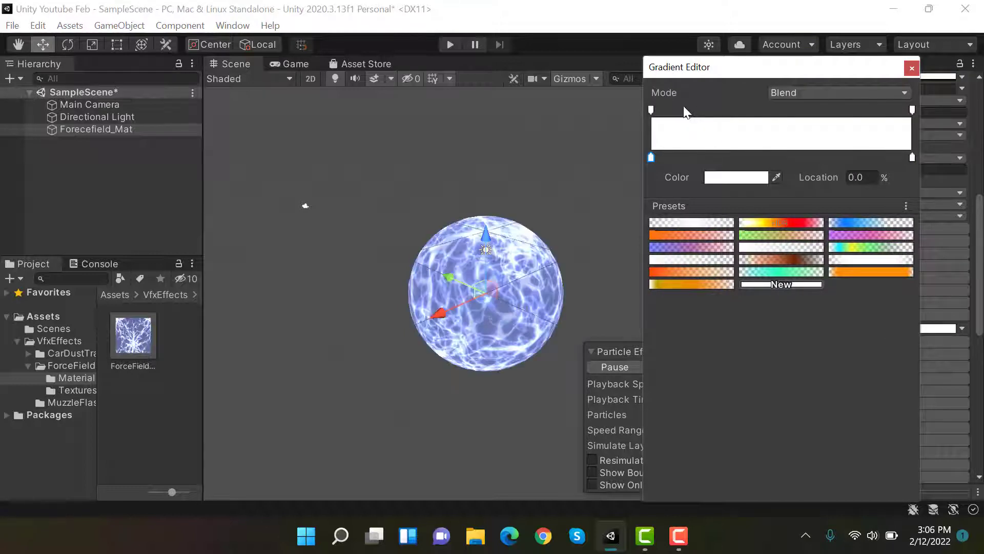
{"action": "left_click", "coordinate": [682, 110]}
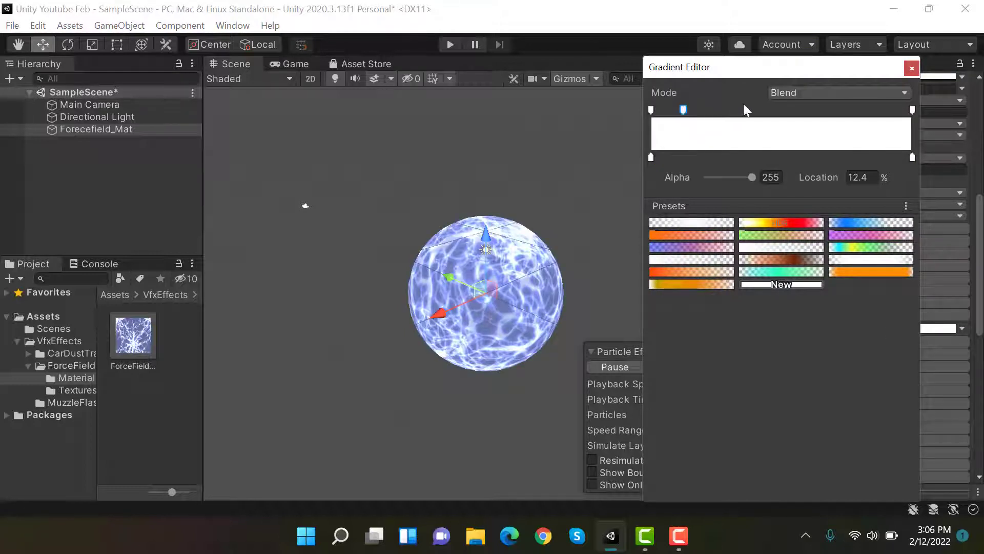
{"action": "left_click_drag", "start_coordinate": [683, 110], "coordinate": [723, 109]}
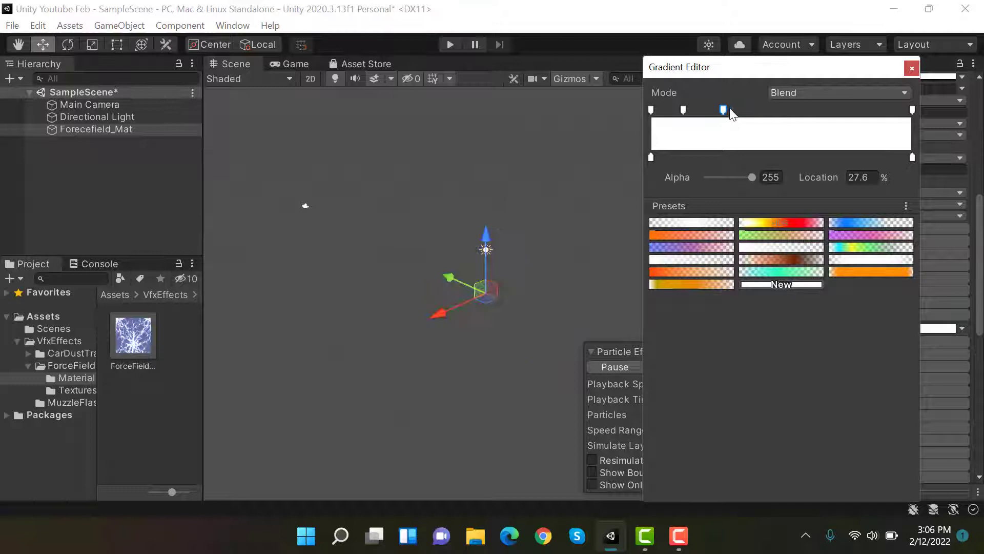
{"action": "left_click_drag", "start_coordinate": [723, 110], "coordinate": [772, 110]}
{"action": "type", "text": "0"}
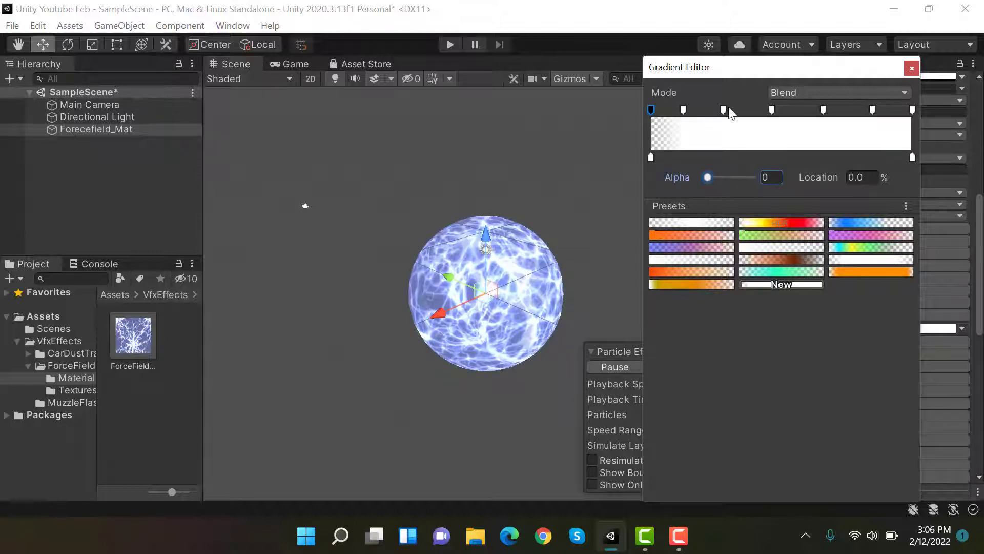
Step: Make the 66 percent and final alpha keys fully transparent so the sphere flickers
{"action": "left_click", "coordinate": [723, 110]}
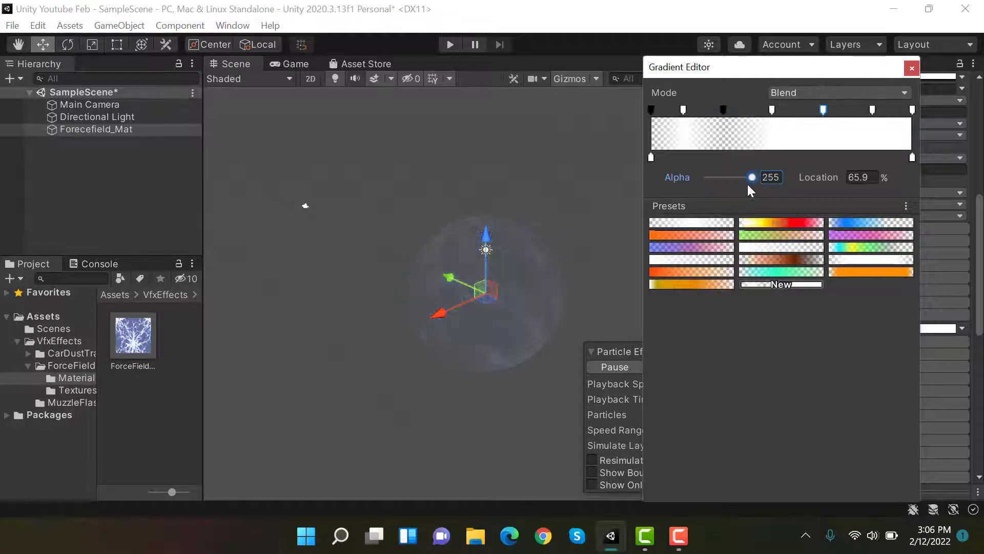
{"action": "left_click_drag", "start_coordinate": [752, 177], "coordinate": [708, 177]}
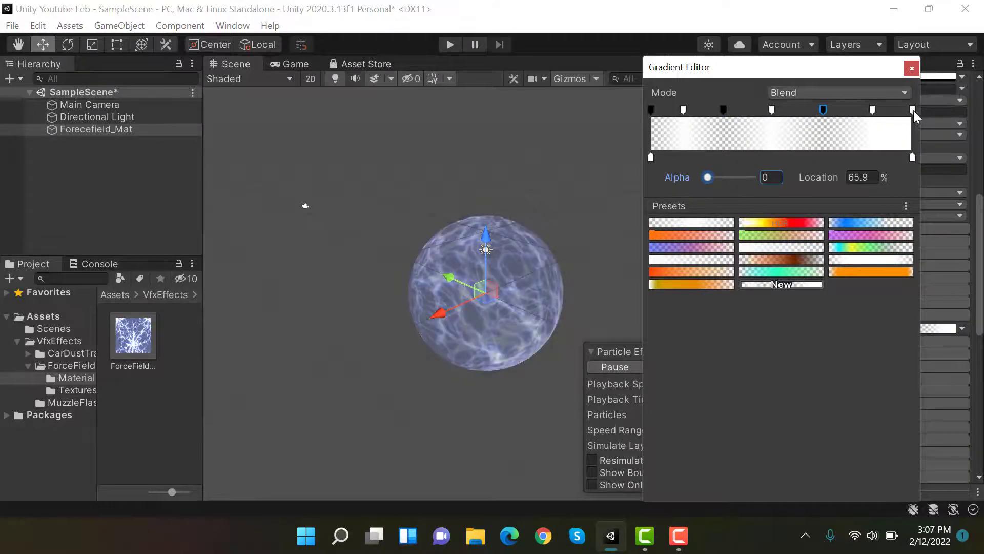
{"action": "left_click", "coordinate": [913, 109]}
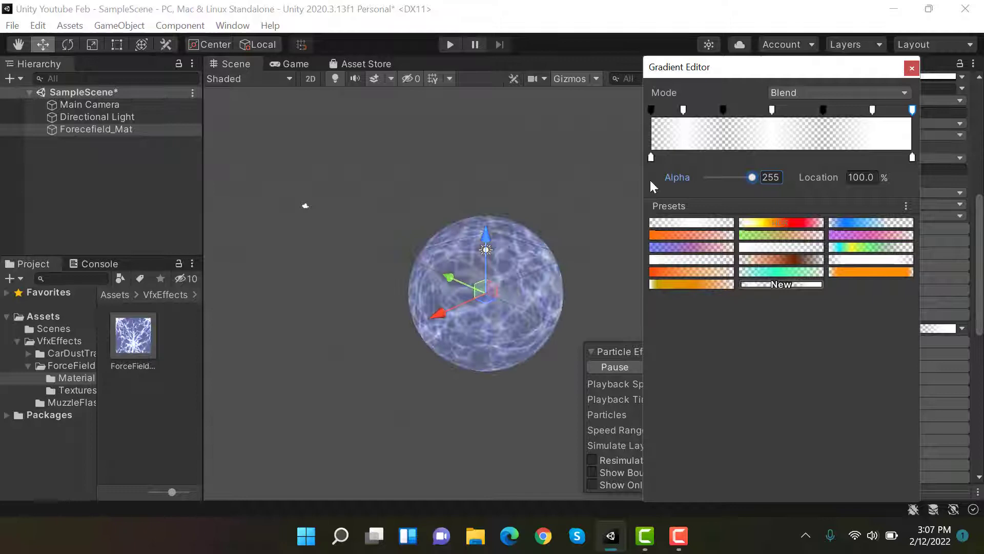
{"action": "left_click_drag", "start_coordinate": [747, 178], "coordinate": [707, 177]}
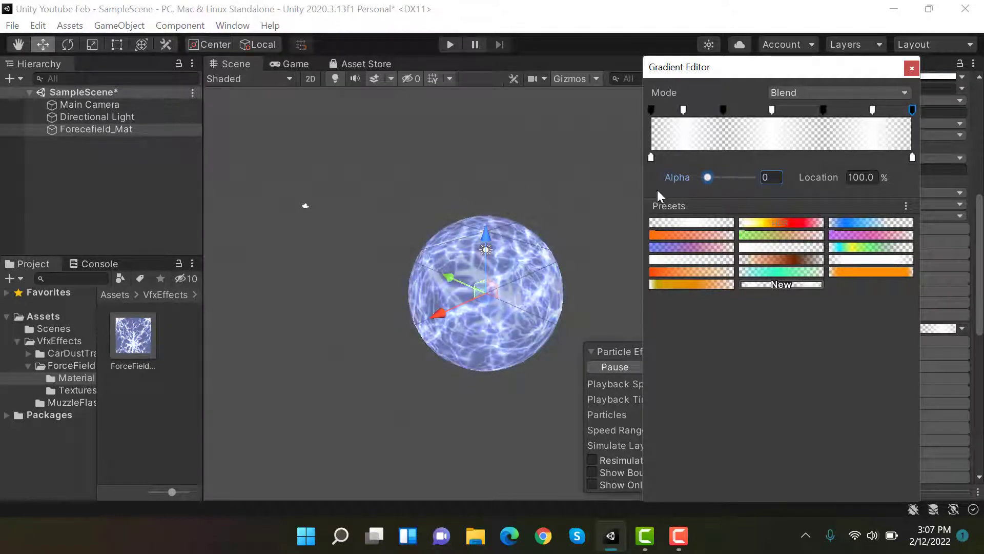
{"action": "left_click", "coordinate": [911, 68]}
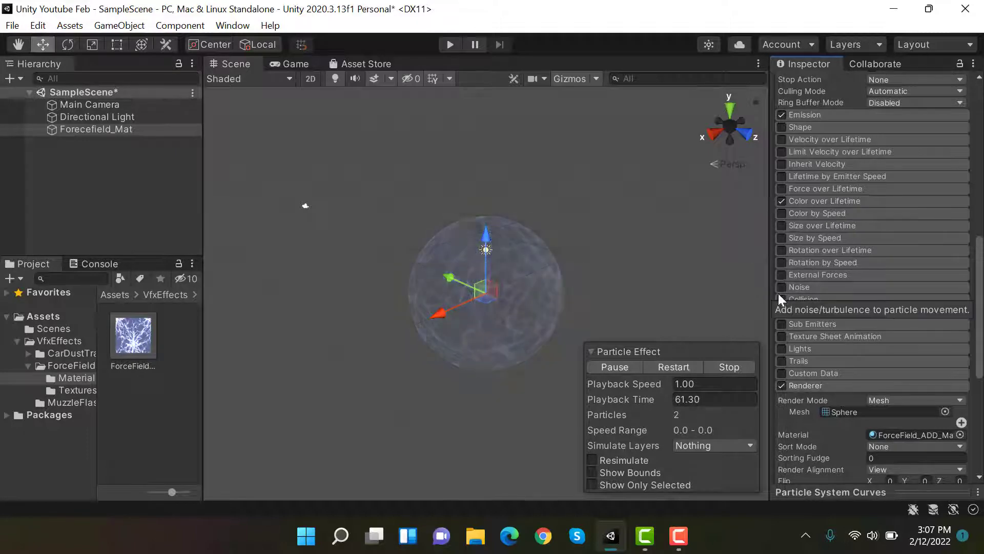
Step: Enable Rotation over Lifetime with Separate Axes and a Z angular velocity
{"action": "left_click", "coordinate": [781, 250]}
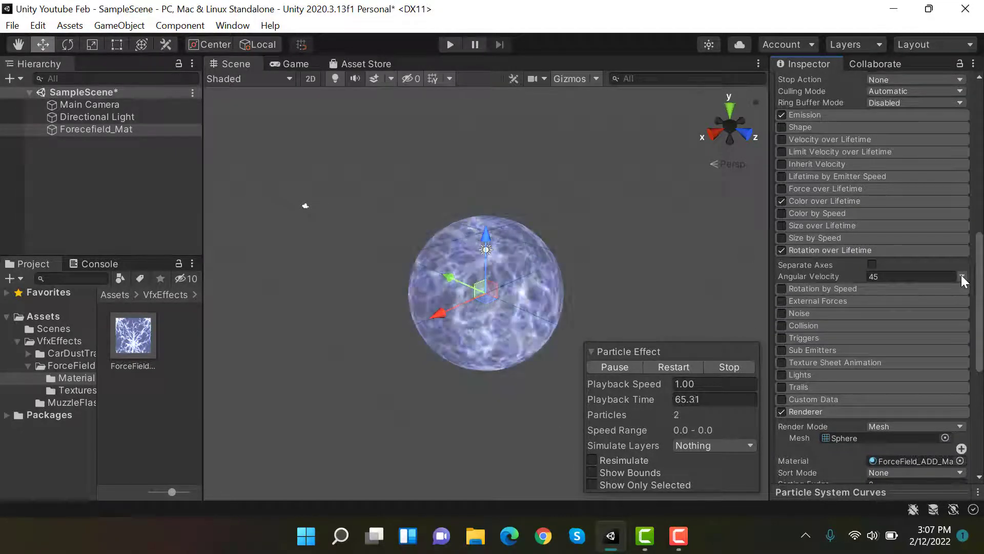
{"action": "left_click", "coordinate": [961, 275]}
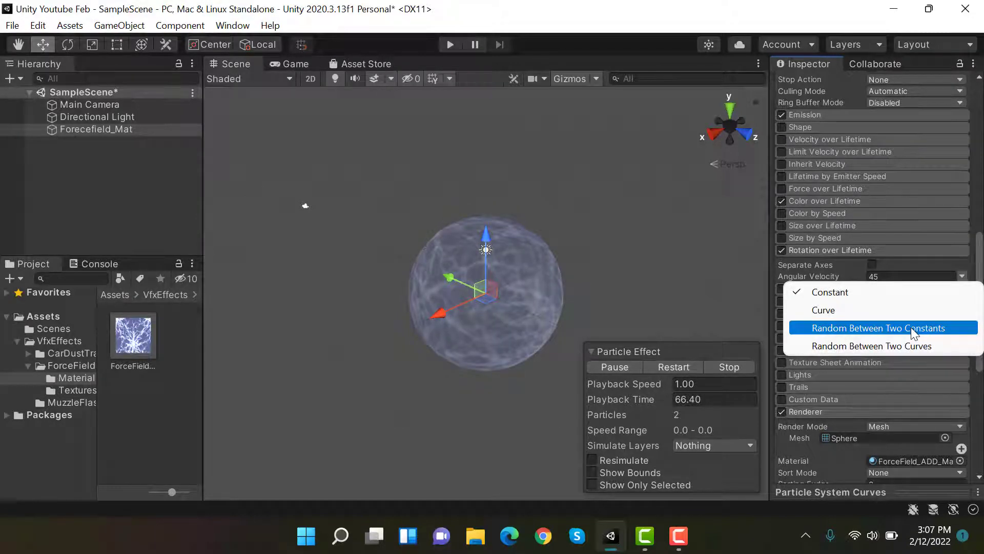
{"action": "left_click", "coordinate": [876, 328]}
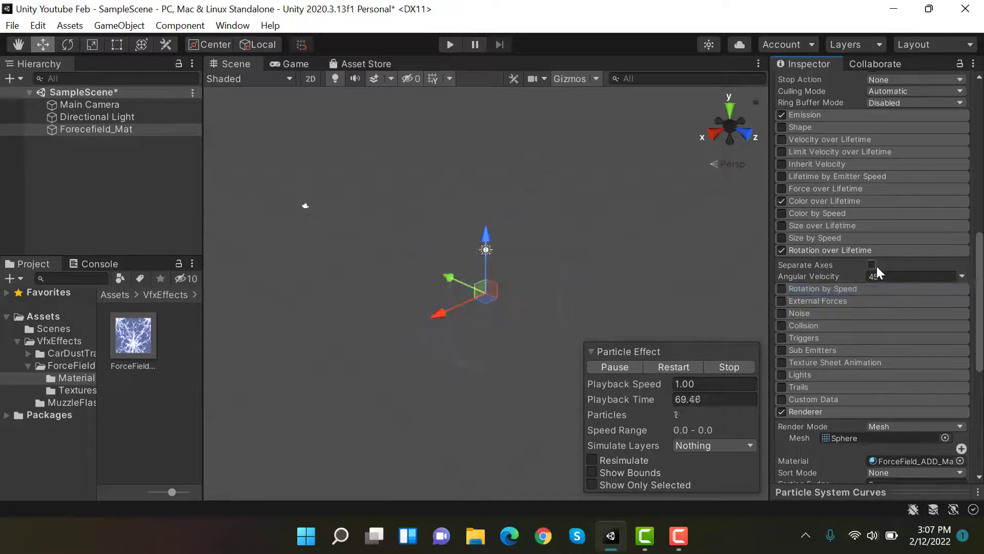
{"action": "left_click", "coordinate": [871, 264]}
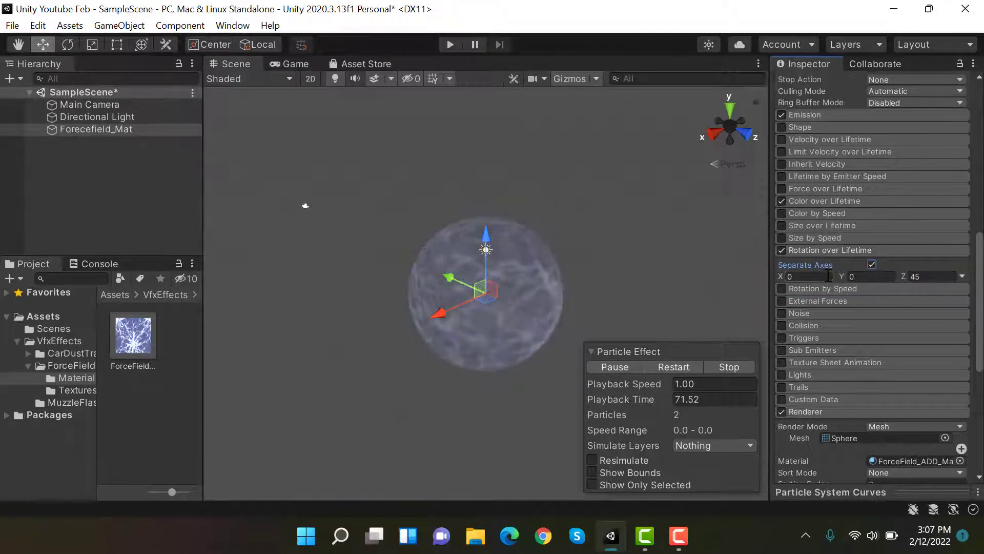
{"action": "type", "text": "20"}
{"action": "type", "text": "6"}
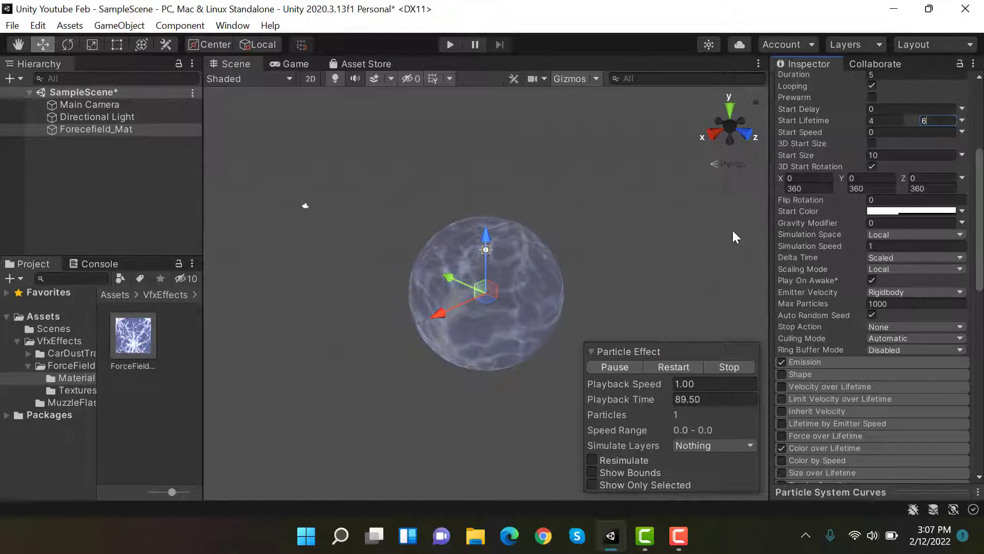
Step: Set Start Lifetime to a random range of 3 to 6 and restart the effect preview
{"action": "left_click", "coordinate": [673, 367]}
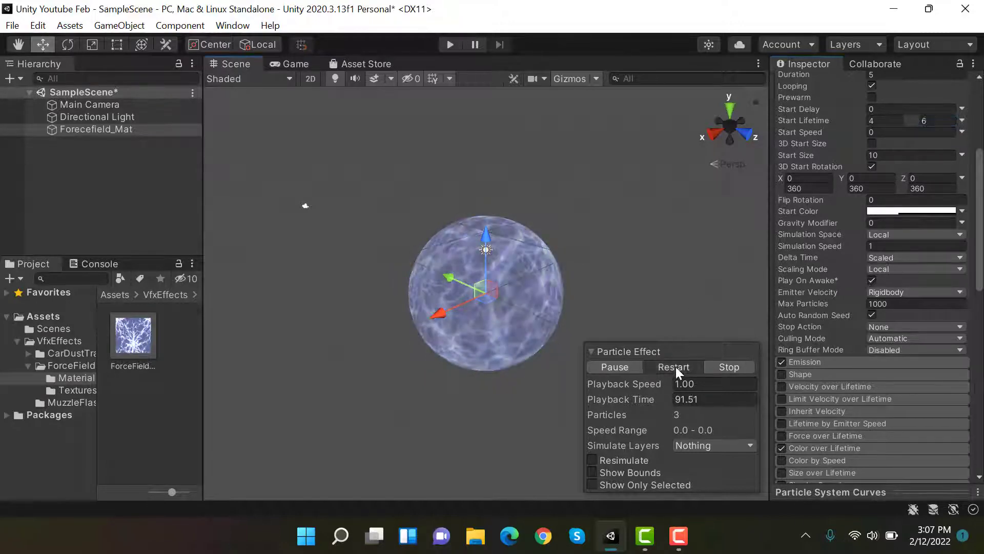
{"action": "left_click", "coordinate": [672, 367]}
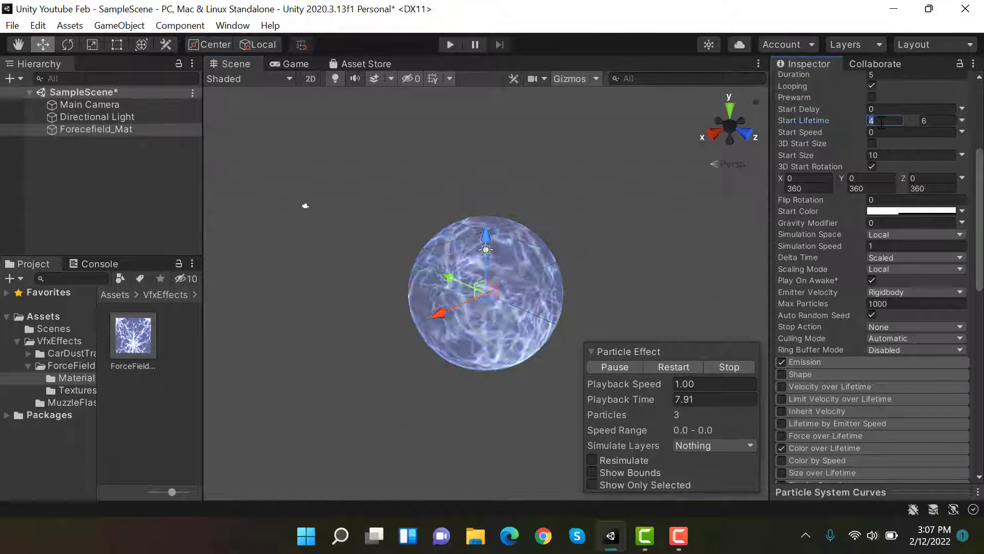
{"action": "left_click", "coordinate": [673, 367]}
{"action": "type", "text": "3"}
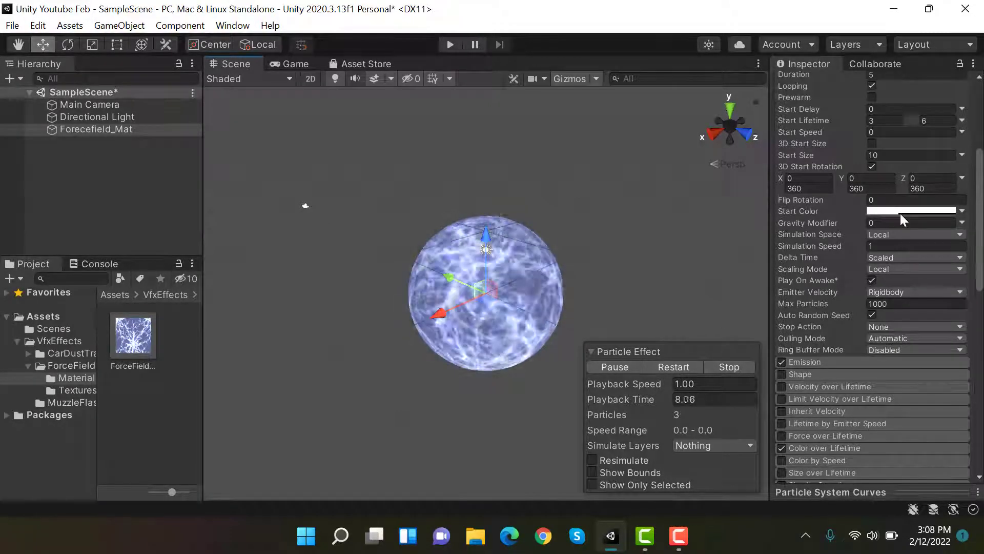
Step: Lower the white Start Color alpha to 20 for a more translucent sphere
{"action": "left_click", "coordinate": [911, 210]}
{"action": "type", "text": "20"}
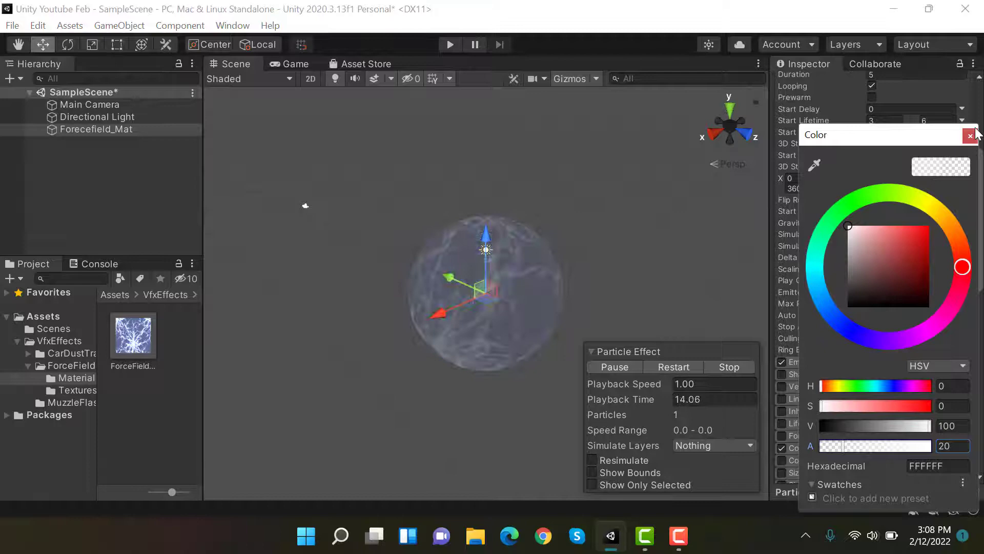
{"action": "left_click", "coordinate": [971, 134]}
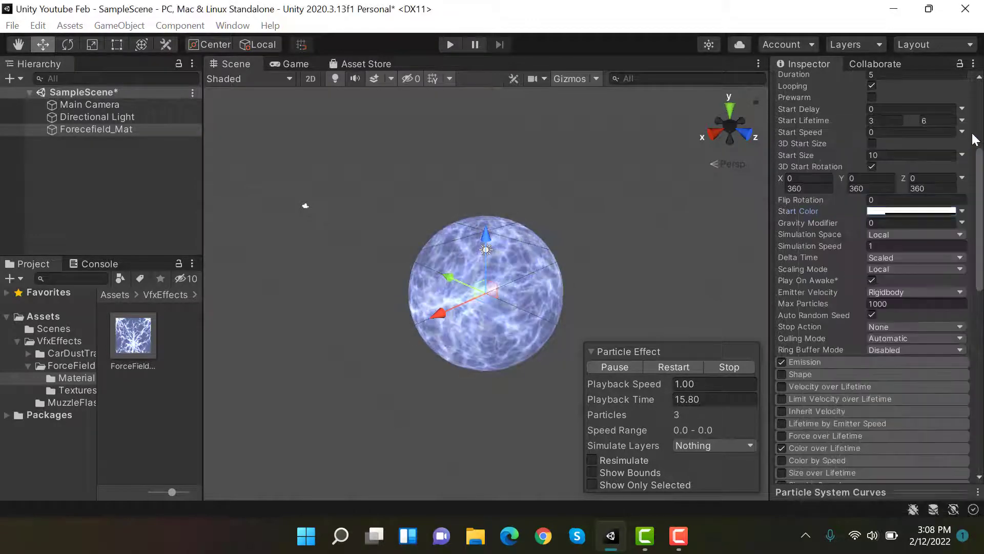
{"action": "scroll", "scroll_direction": "down", "scroll_amount": 3}
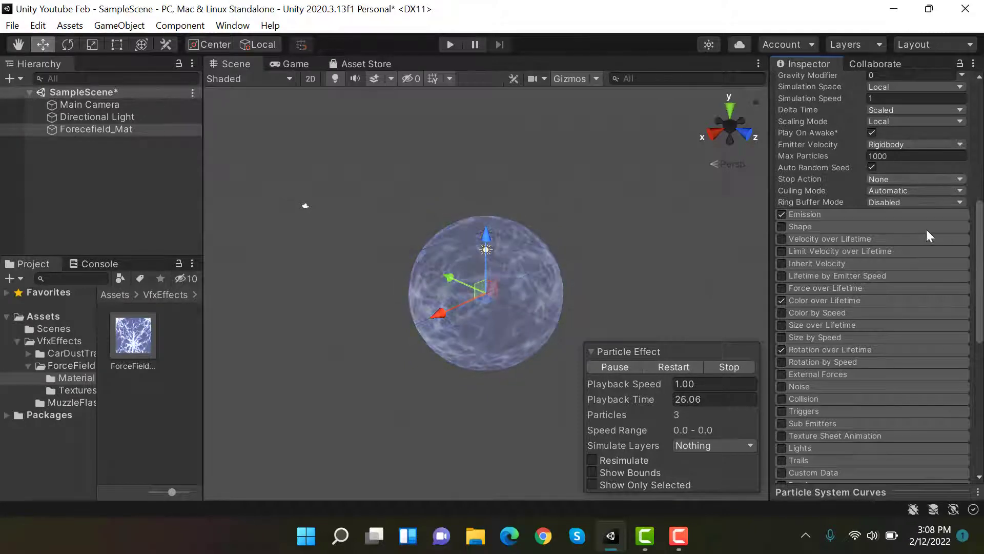
Step: Move the Main Camera to Z -15 so the Game view frames the sphere, then reselect Forecefield_Mat
{"action": "left_click", "coordinate": [289, 63]}
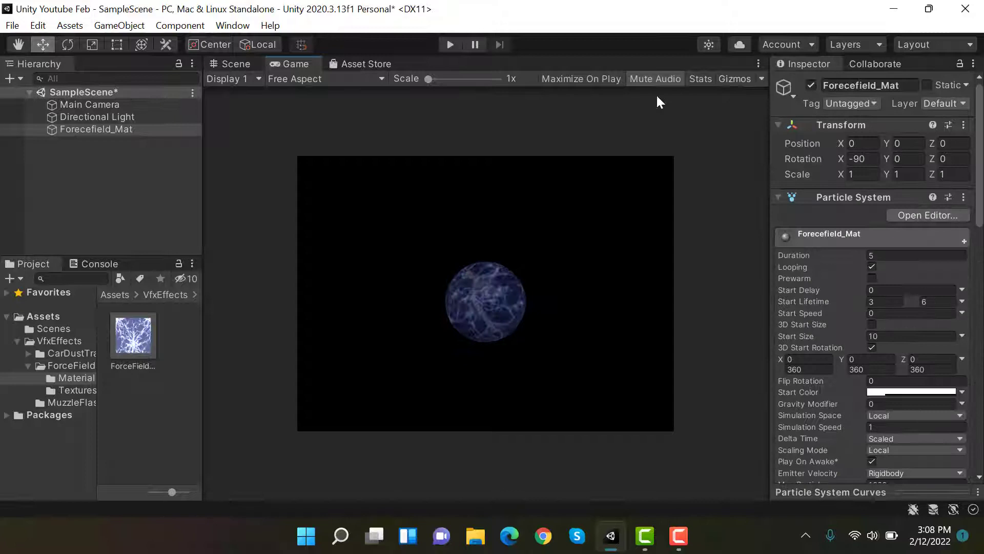
{"action": "left_click", "coordinate": [90, 104]}
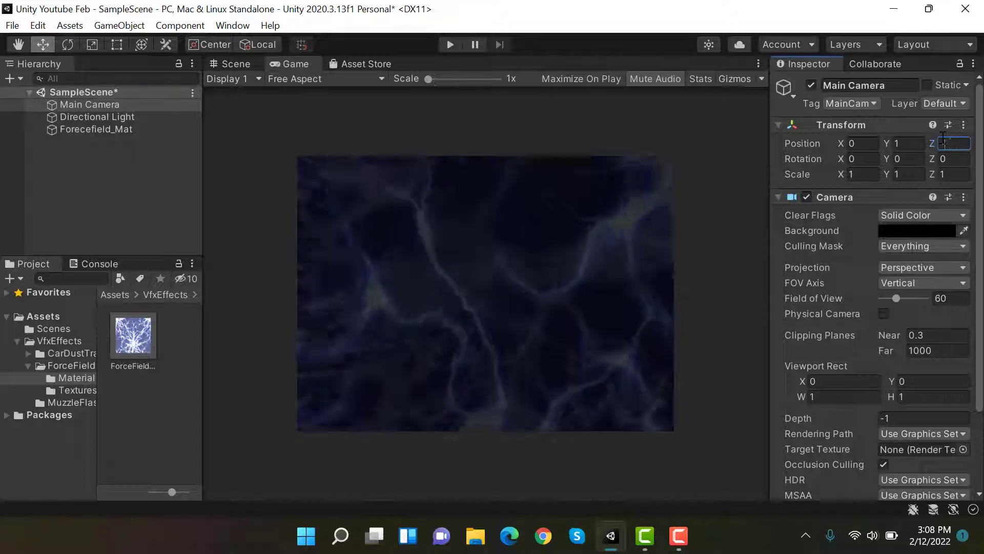
{"action": "type", "text": "-15"}
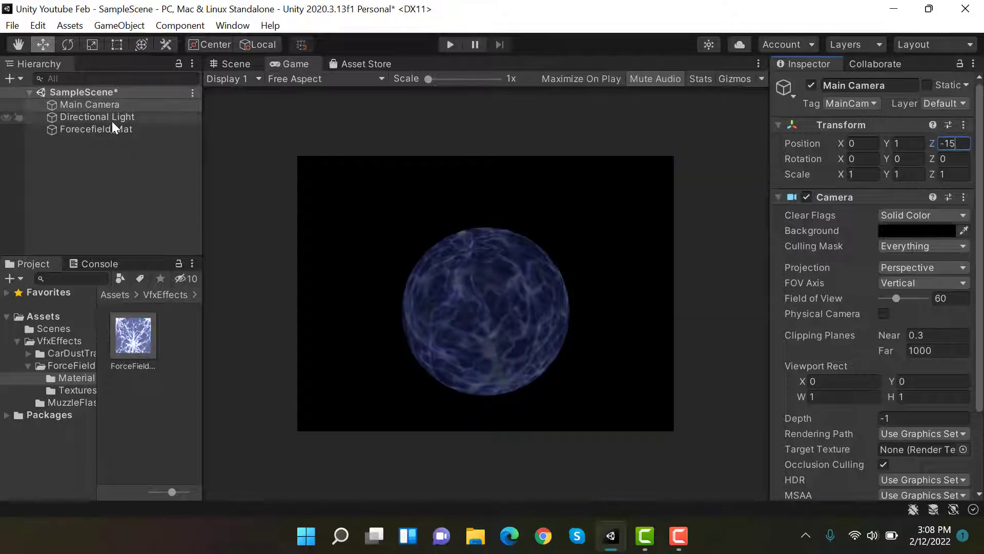
{"action": "left_click", "coordinate": [96, 129]}
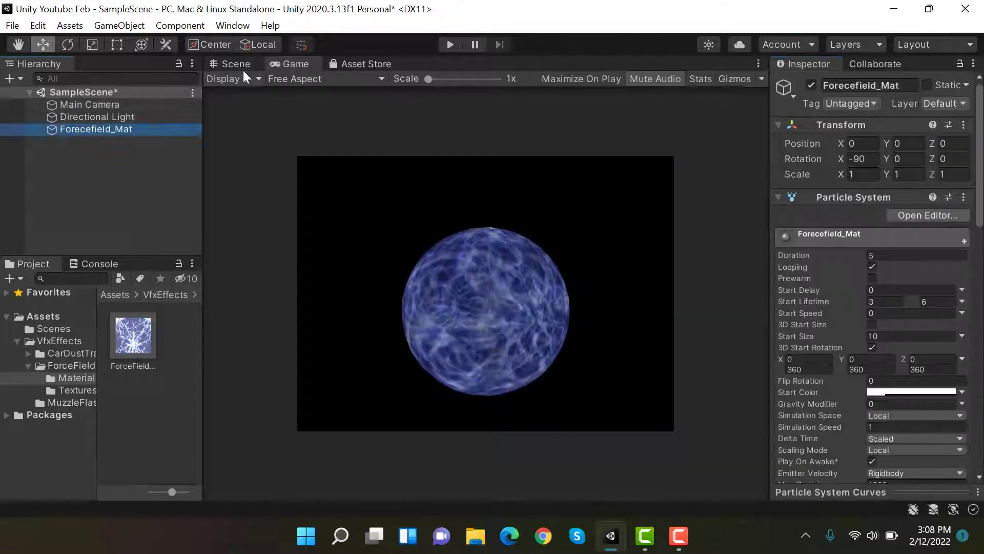
{"action": "left_click", "coordinate": [236, 63]}
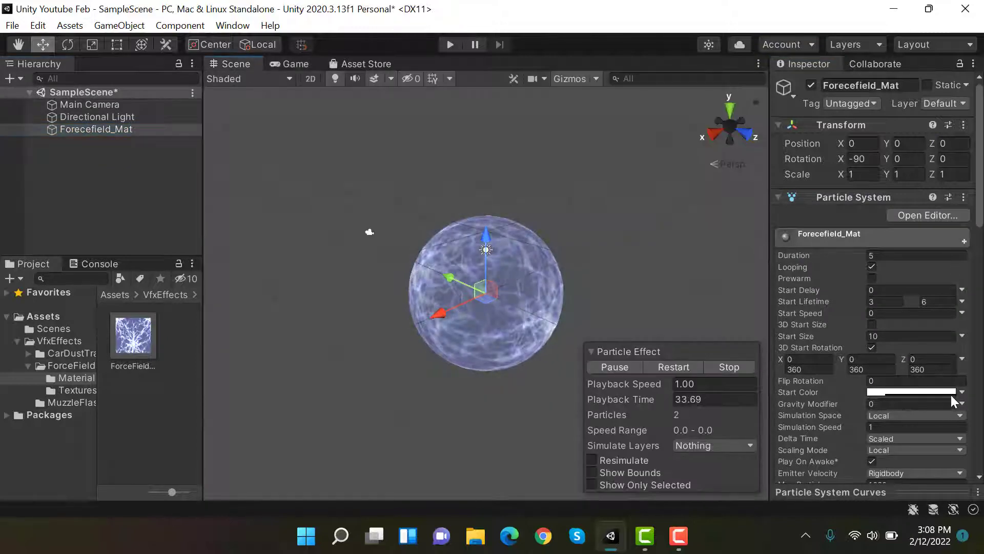
Step: Raise the Start Color alpha to 35 and preview the dimmer sphere in the Game view
{"action": "left_click", "coordinate": [914, 392]}
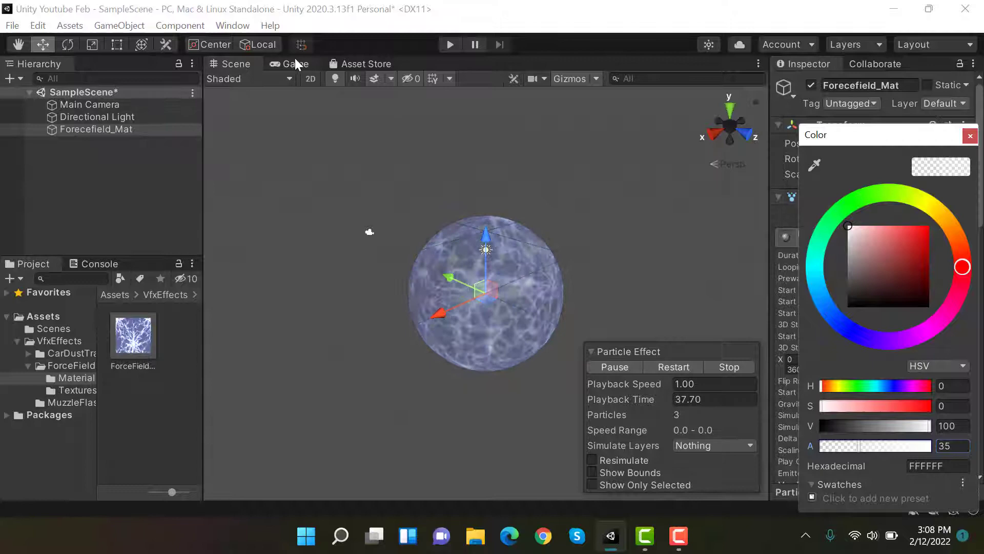
{"action": "left_click", "coordinate": [290, 64]}
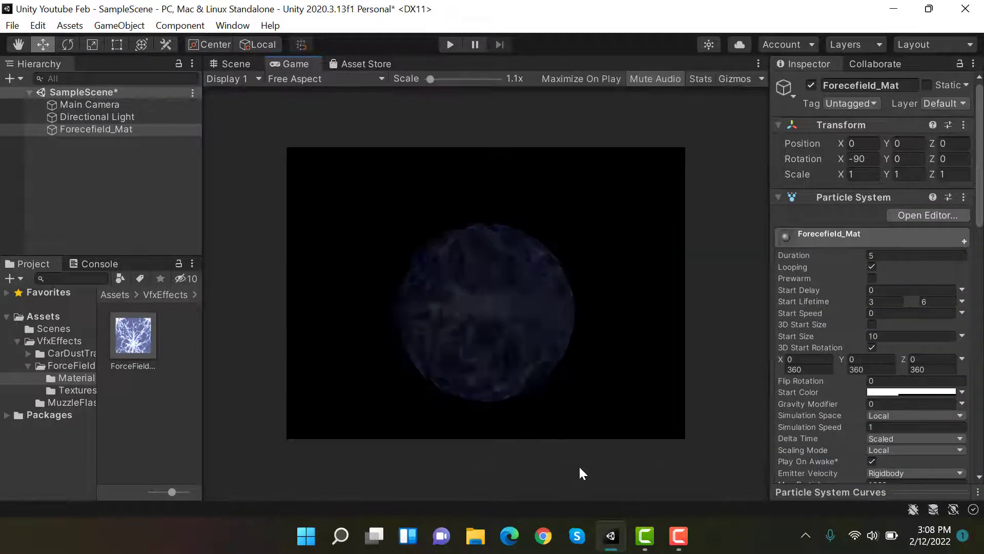